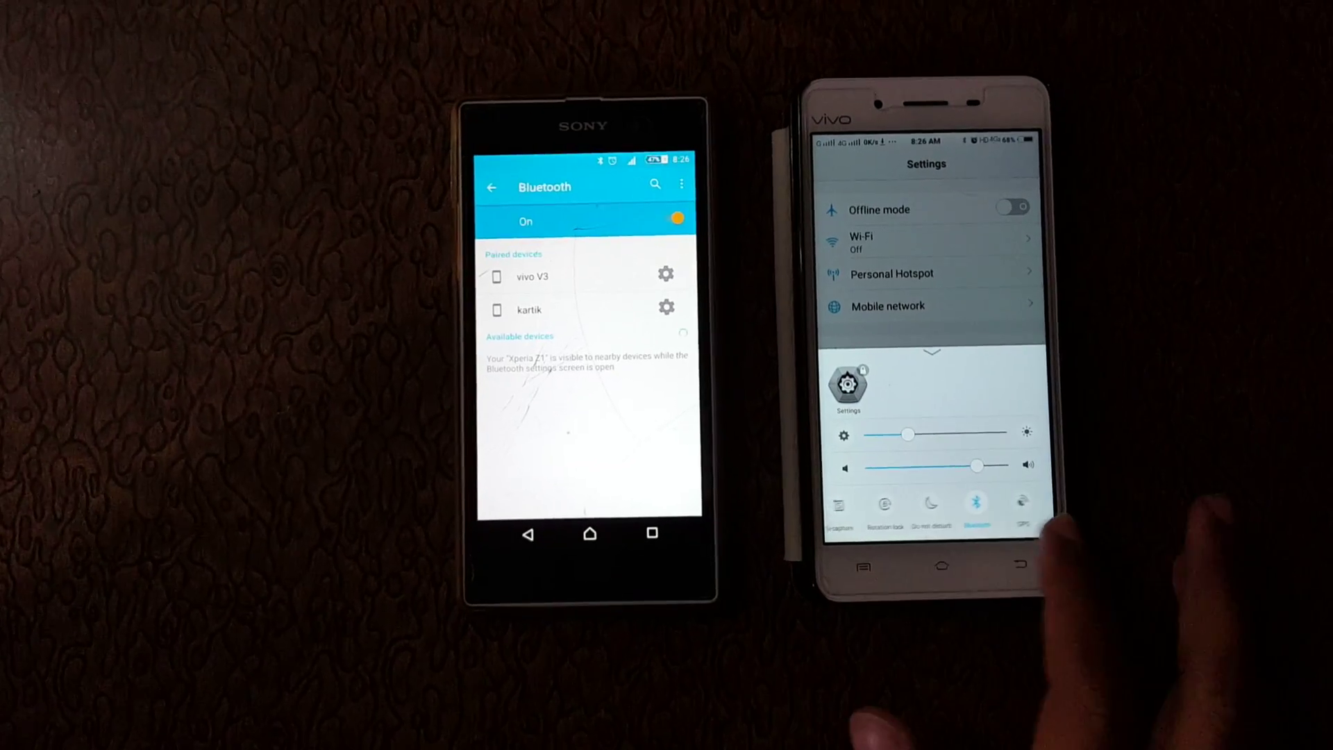
- Dismiss the Vivo quick settings panel while the Sony lists vivo V3 as paired
click(976, 505)
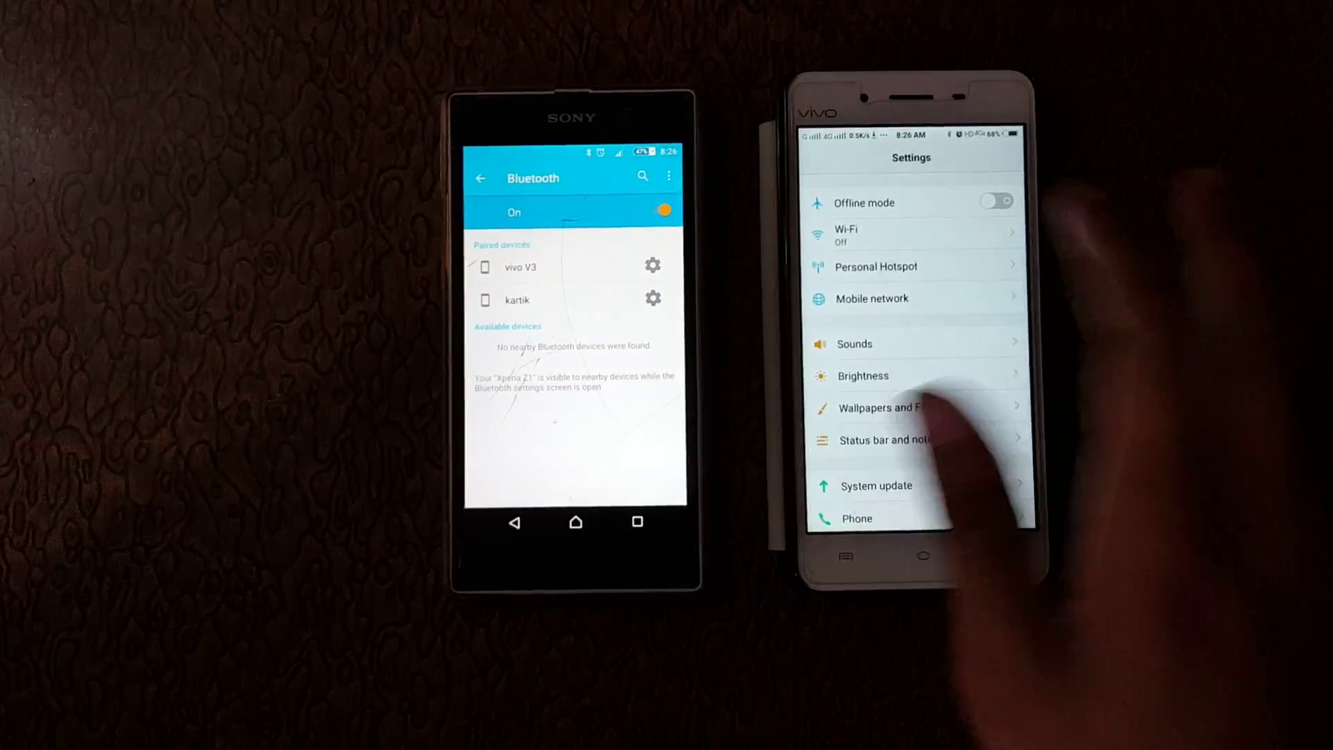
- Enable Vivo's Bluetooth network sharing and show vivo V3's paired-device options on the Sony
click(875, 267)
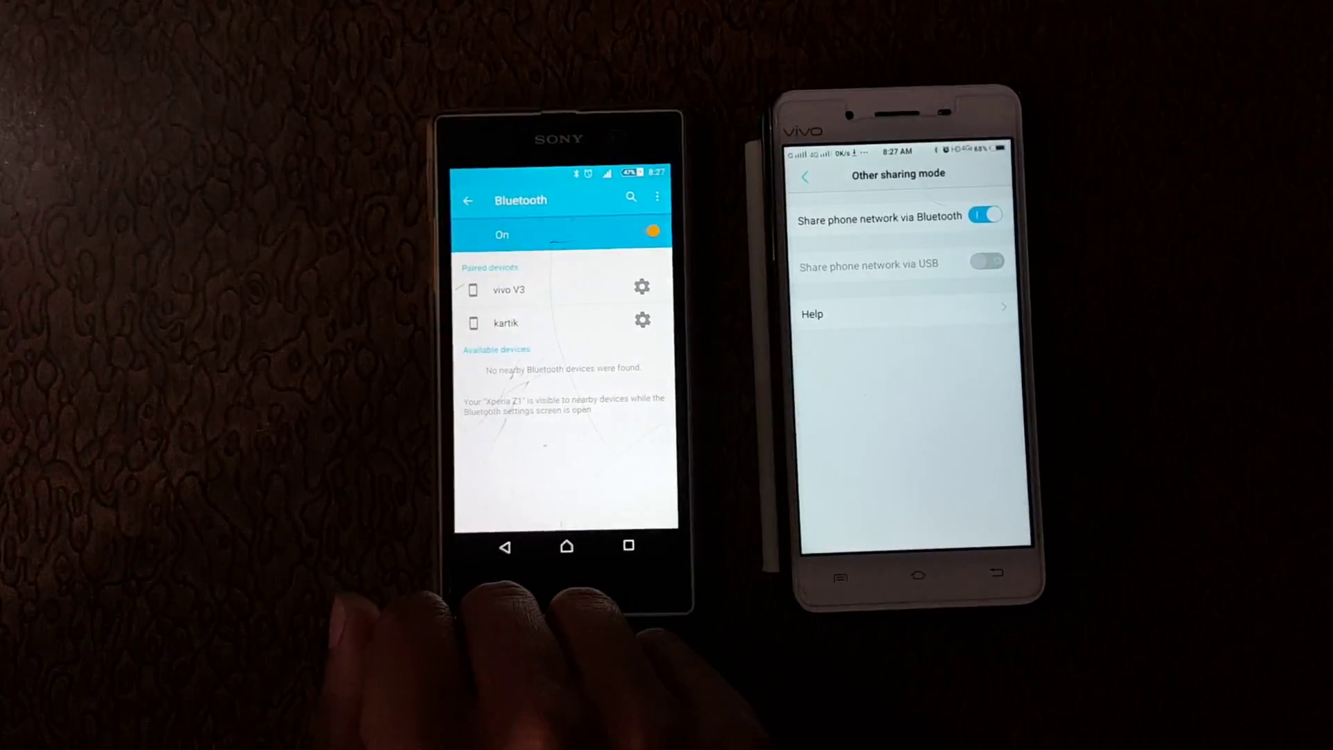
click(642, 286)
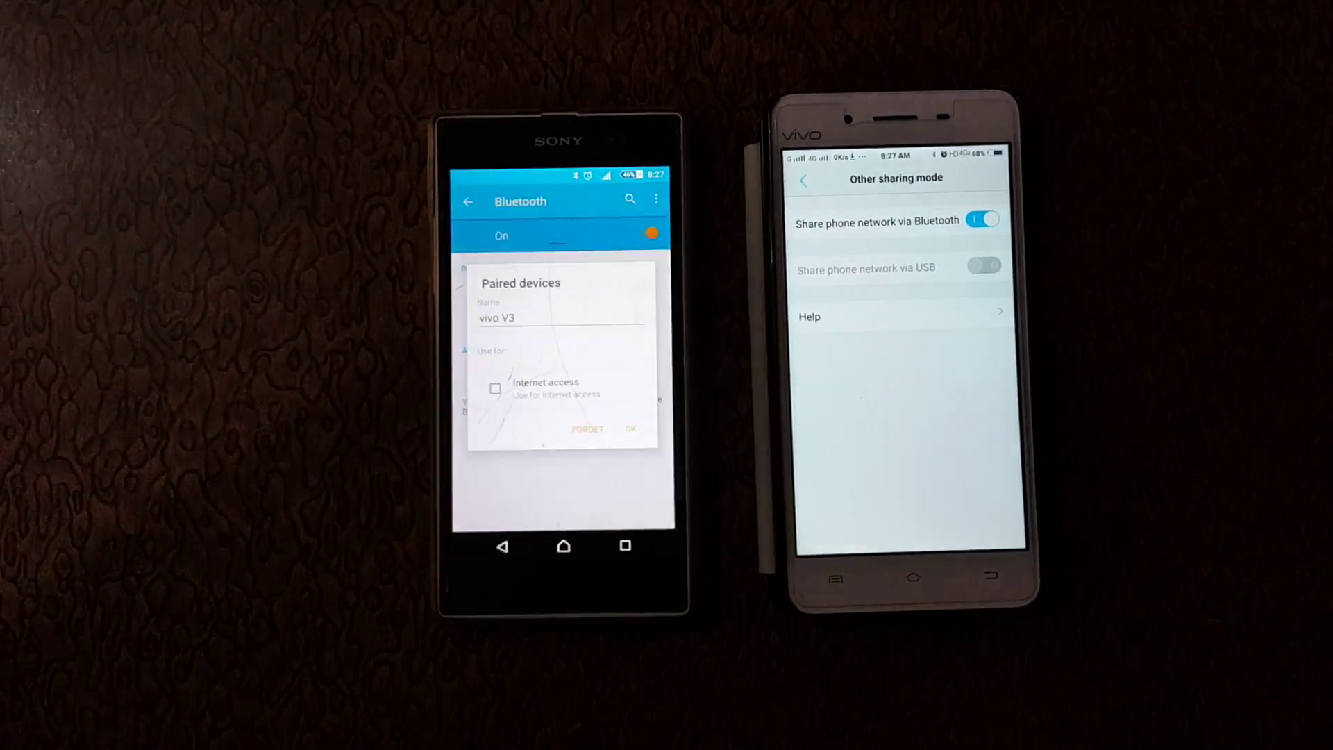